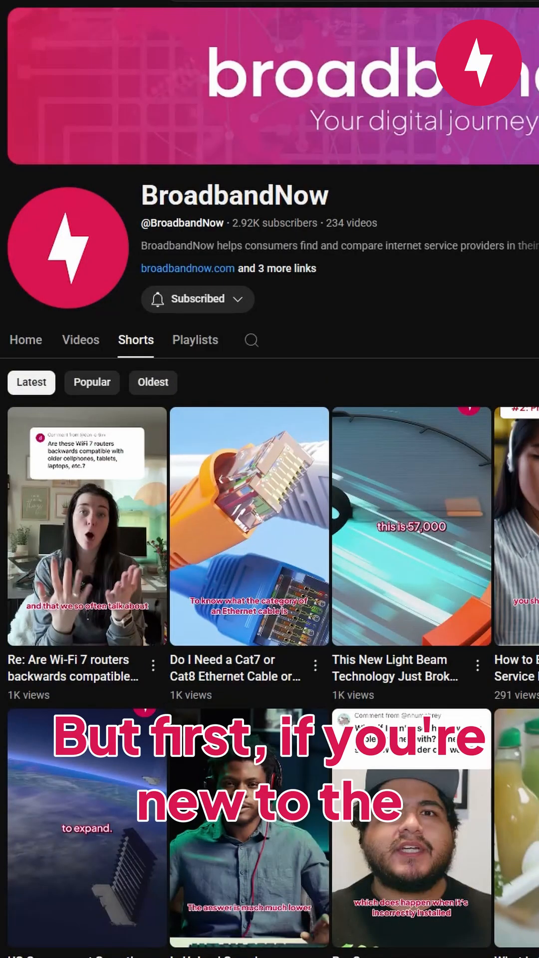
Step: Browse further down the BroadbandNow Shorts list past the subscribe prompt to the download graphic
{"action": "scroll", "scroll_direction": "down", "scroll_amount": 3}
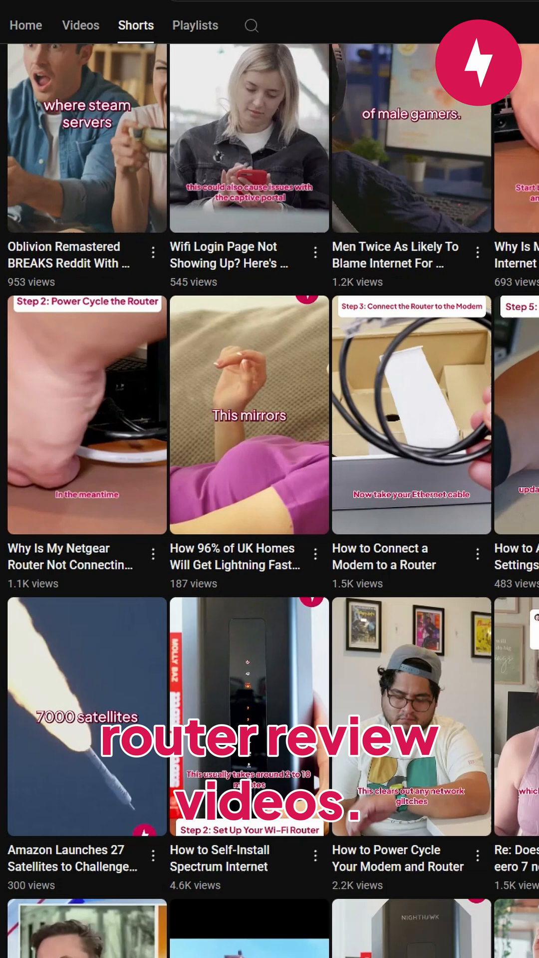
{"action": "scroll", "scroll_direction": "down", "scroll_amount": 3}
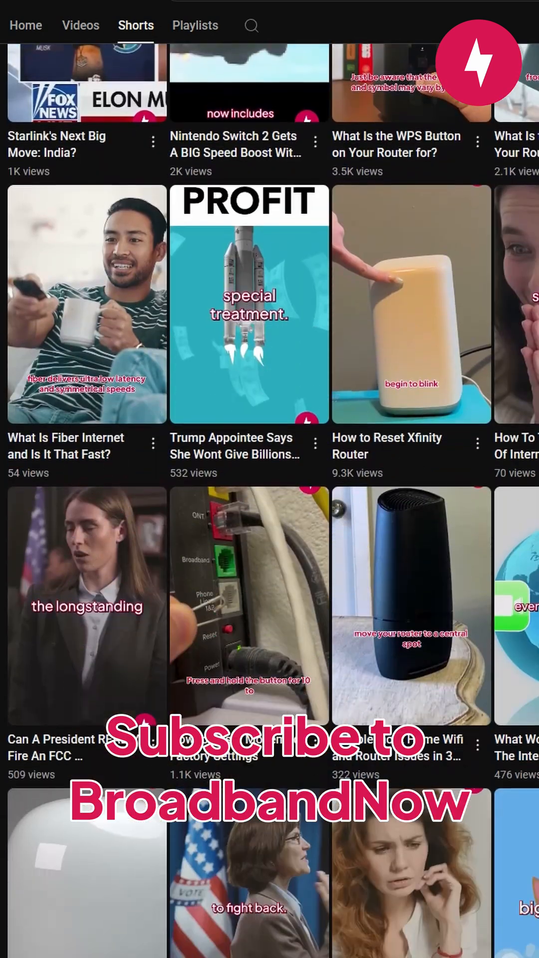
{"action": "scroll", "scroll_direction": "down", "scroll_amount": 3}
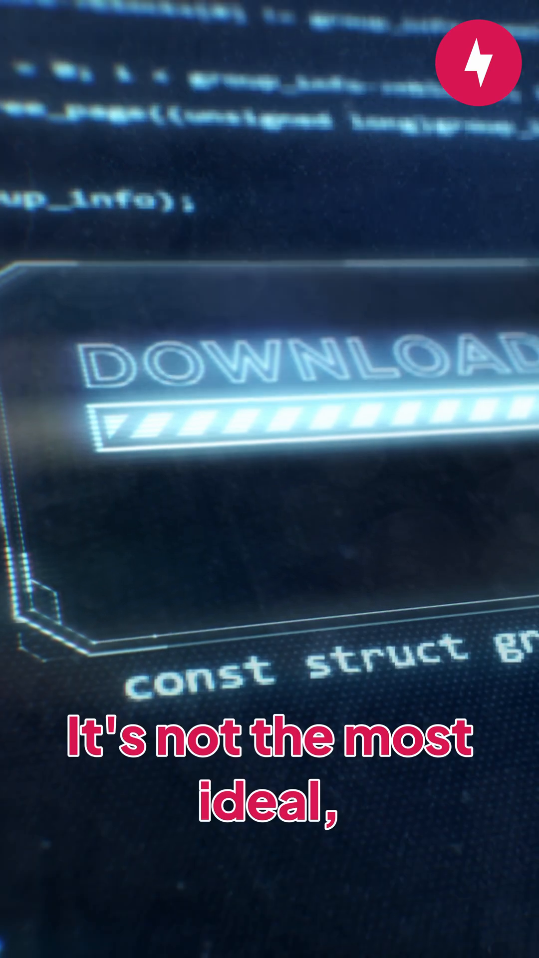
{"action": "left_click", "coordinate": [31, 17]}
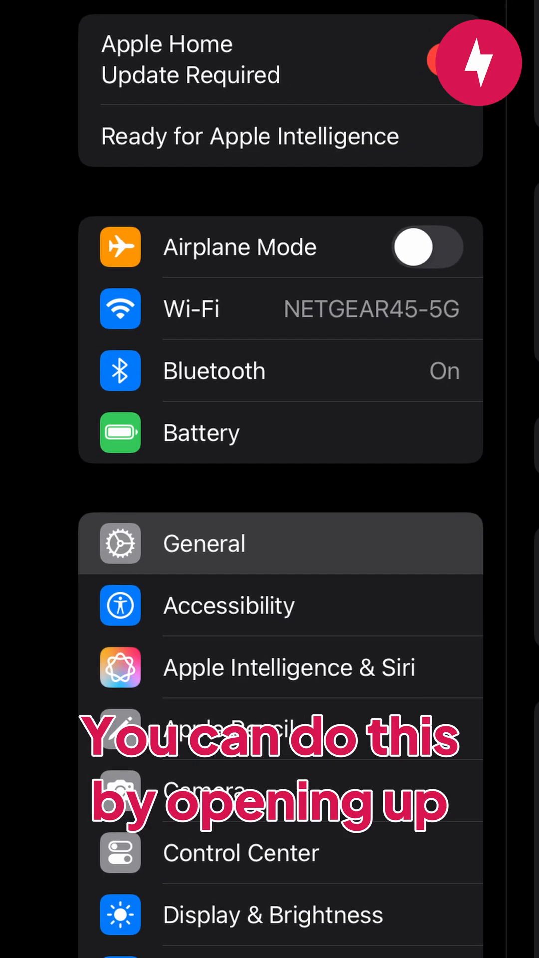
Step: Show the General page with About, Software Update and iPad Storage from the Settings sidebar
{"action": "left_click", "coordinate": [203, 543]}
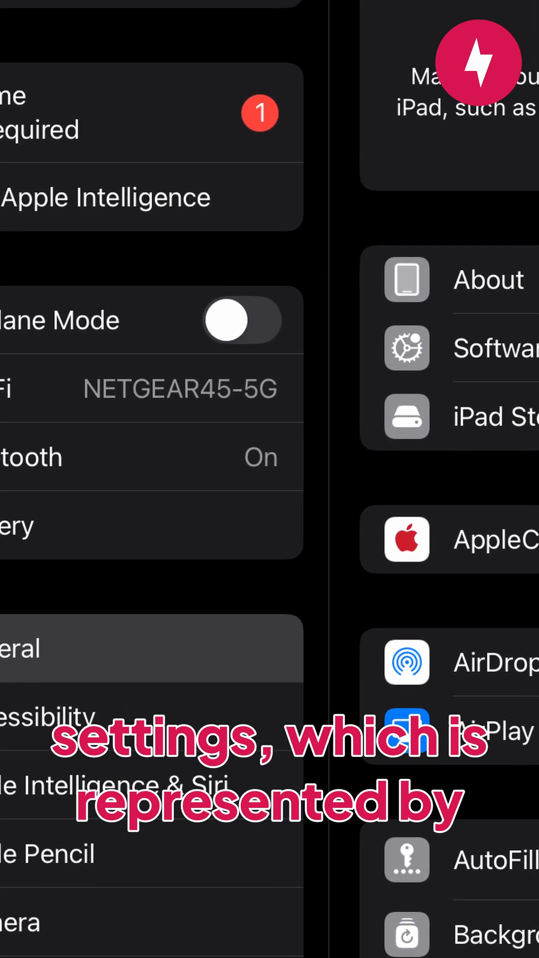